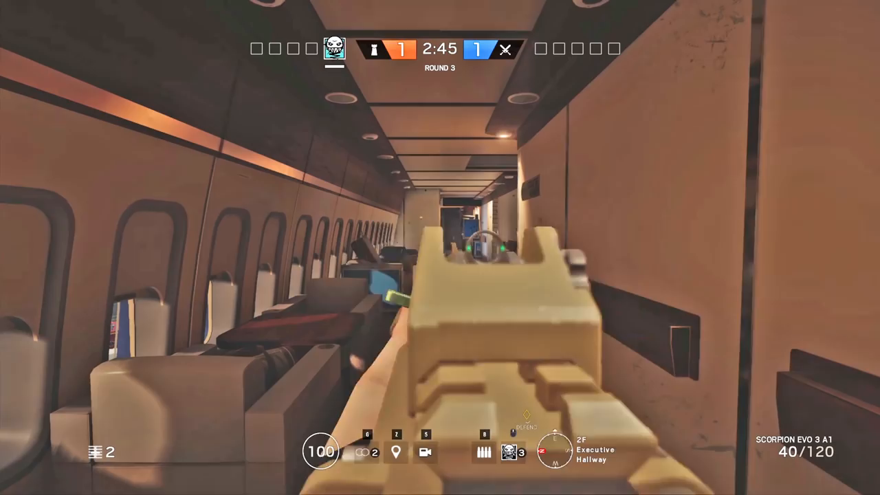
key("r")
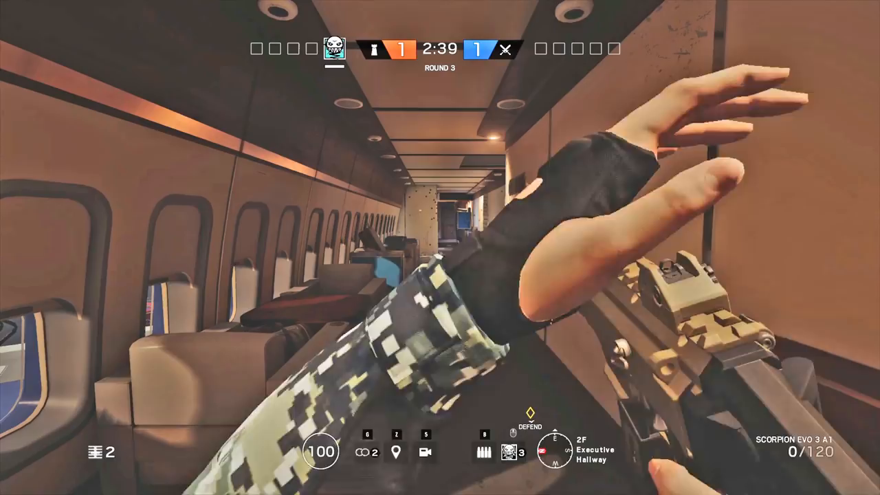